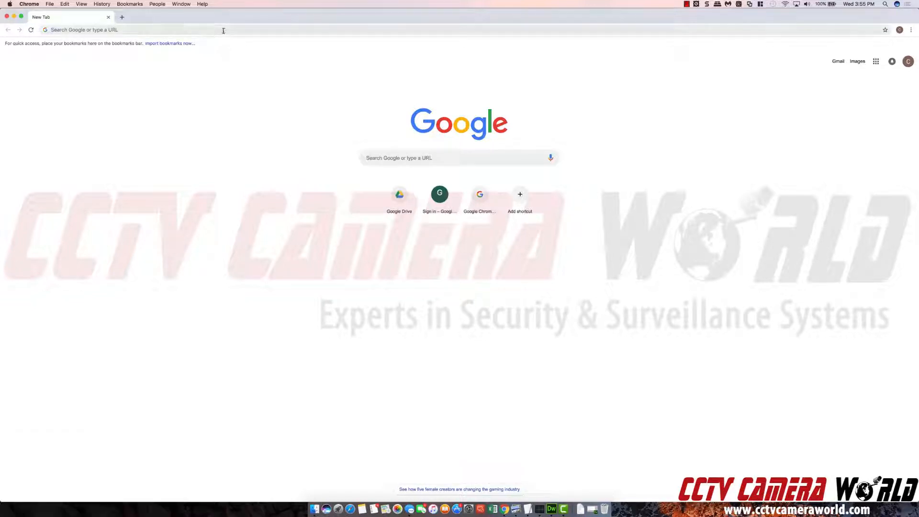
# Navigate Chrome to the DVR web service at 192.168.1.101:9000.
pyautogui.write('192.168.1.101:9000')
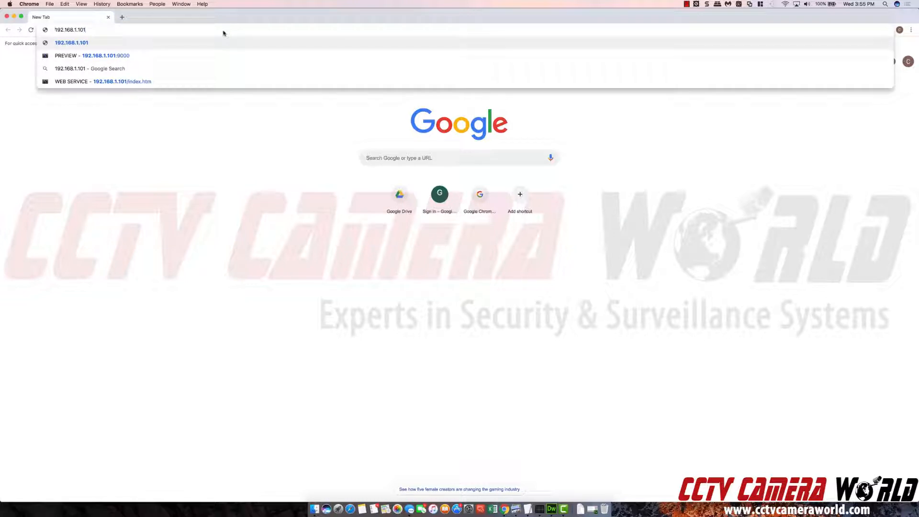
pyautogui.write('h')
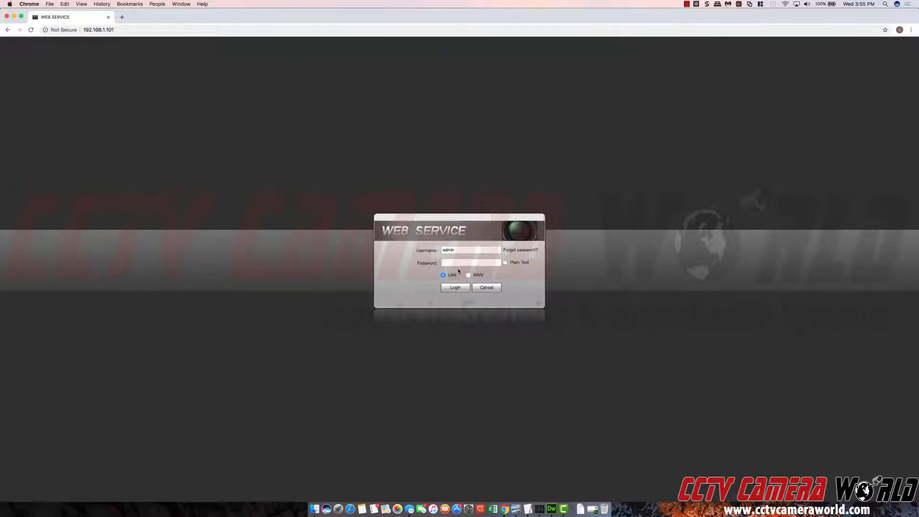
# Enter the account password and log in to the DVR web interface.
pyautogui.click(471, 263)
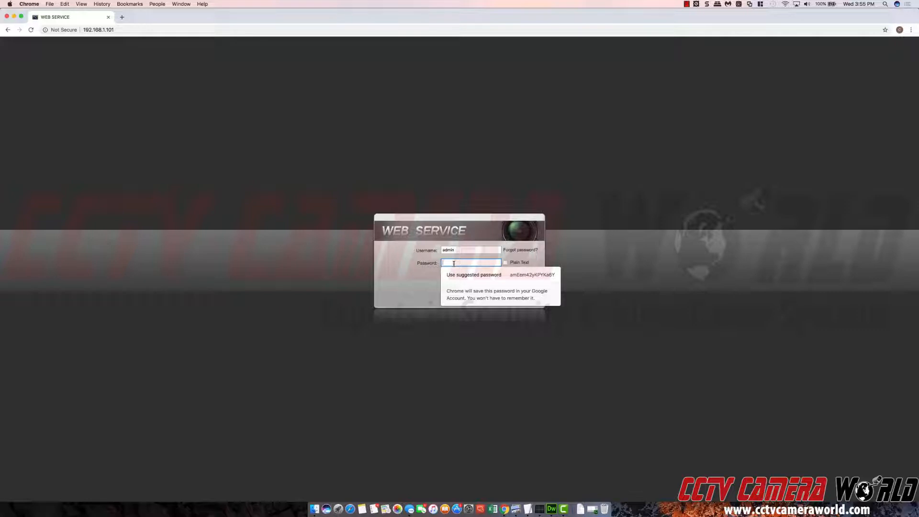
pyautogui.write('••••')
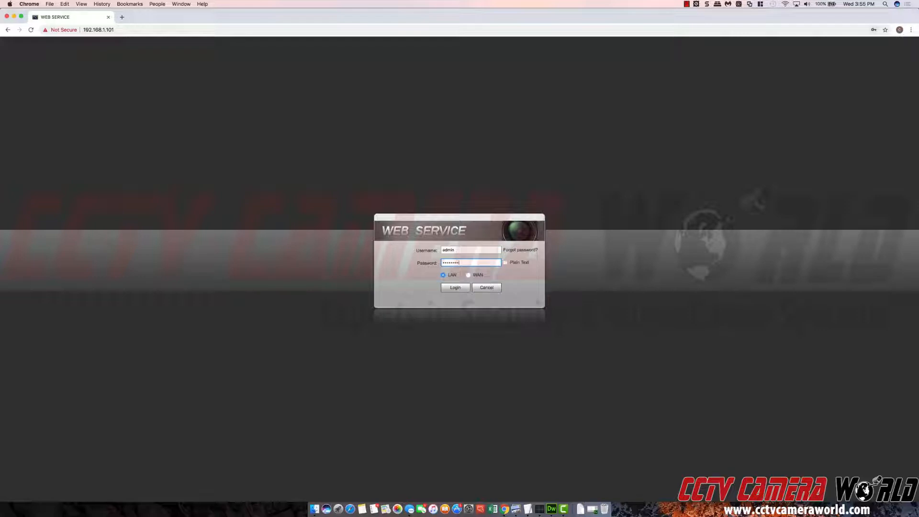
pyautogui.click(454, 287)
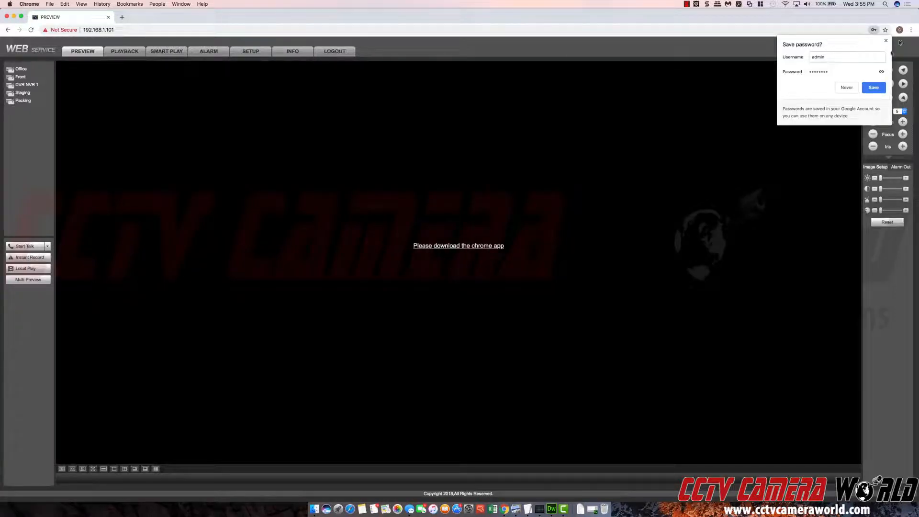
# Decline Chrome's save-password offer and follow the 'Please download the chrome app' link.
pyautogui.click(846, 87)
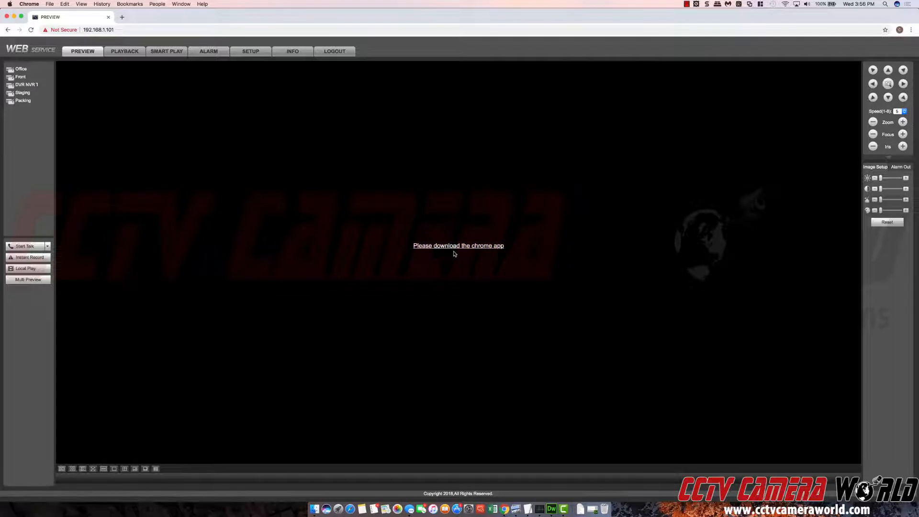
pyautogui.moveTo(457, 245)
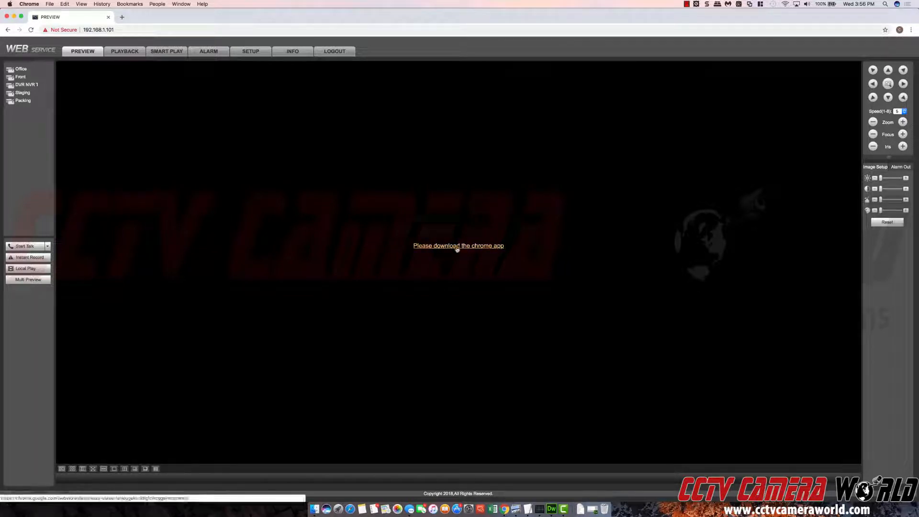
pyautogui.click(457, 245)
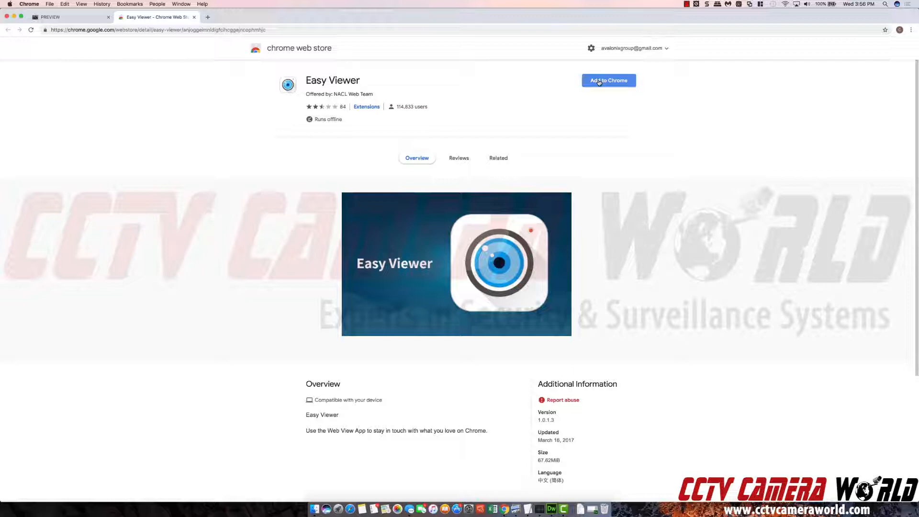
# Add the Easy Viewer app to Chrome and confirm the installation.
pyautogui.click(607, 80)
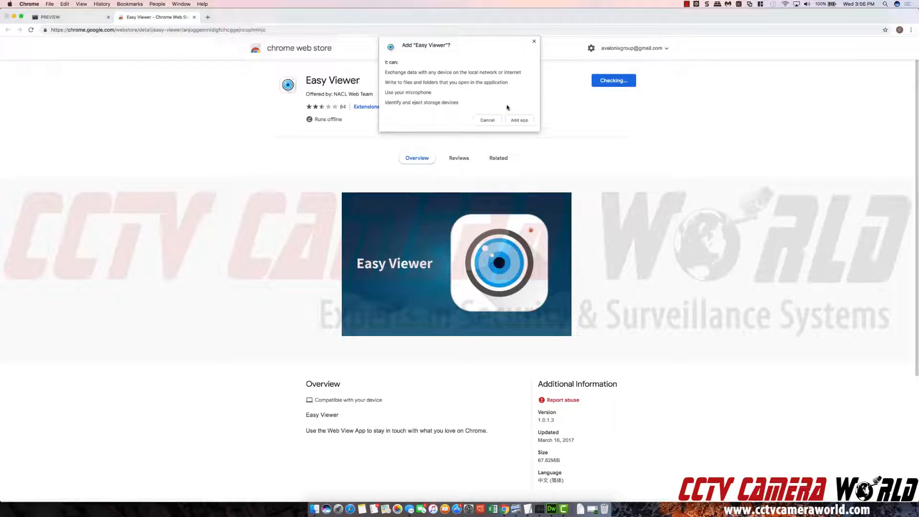
pyautogui.click(518, 120)
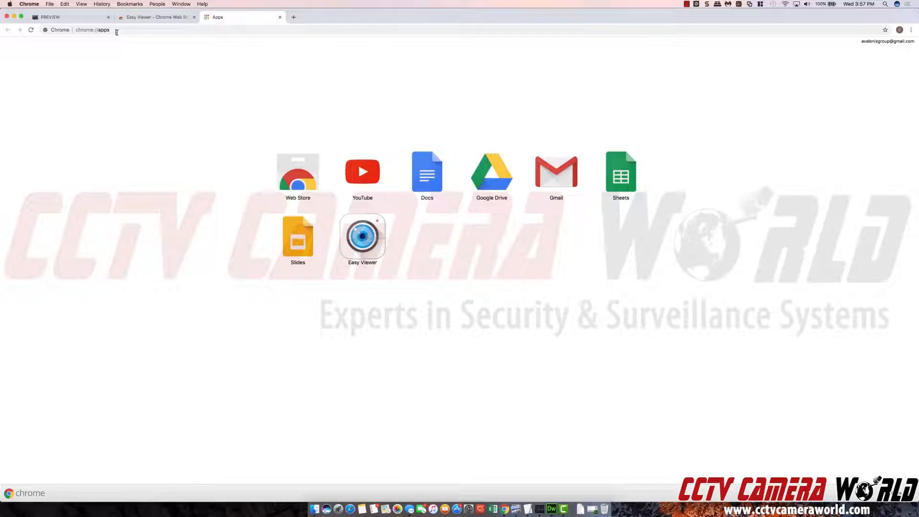
# Open a new Chrome window at chrome://apps and launch Easy Viewer.
pyautogui.click(92, 29)
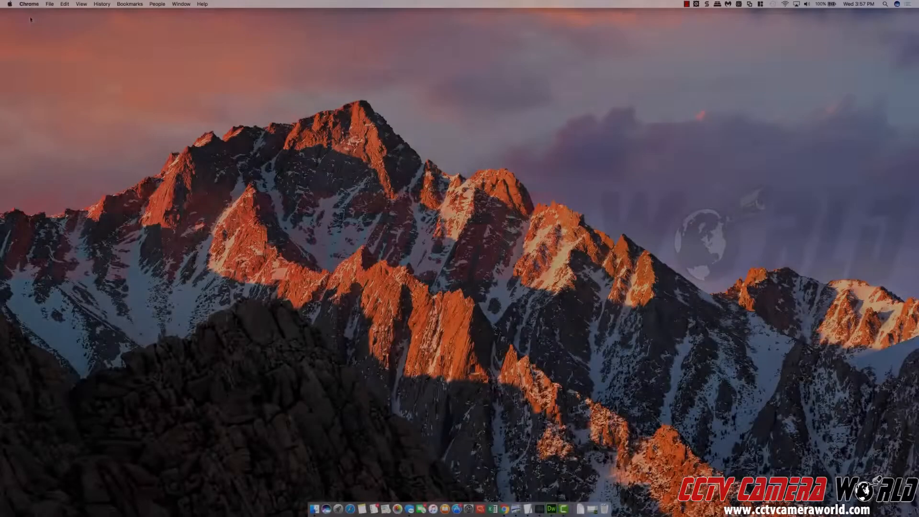
pyautogui.click(49, 4)
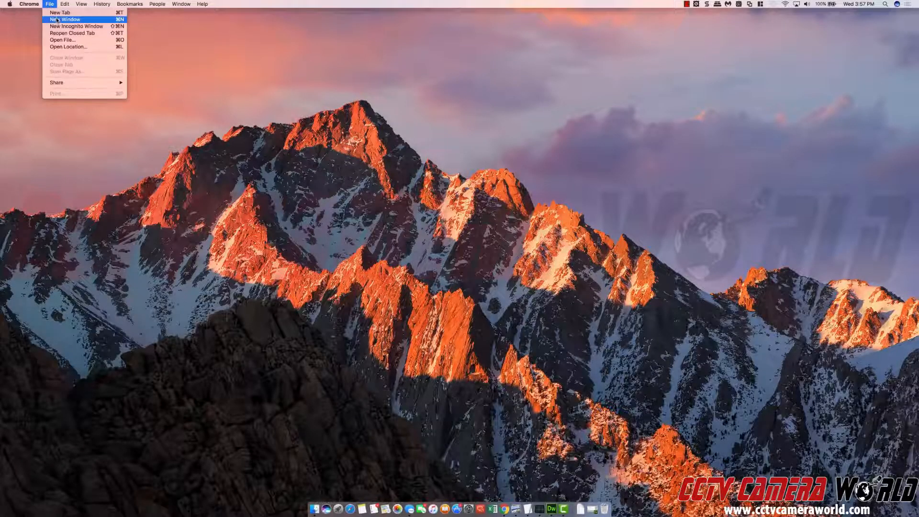
pyautogui.click(64, 19)
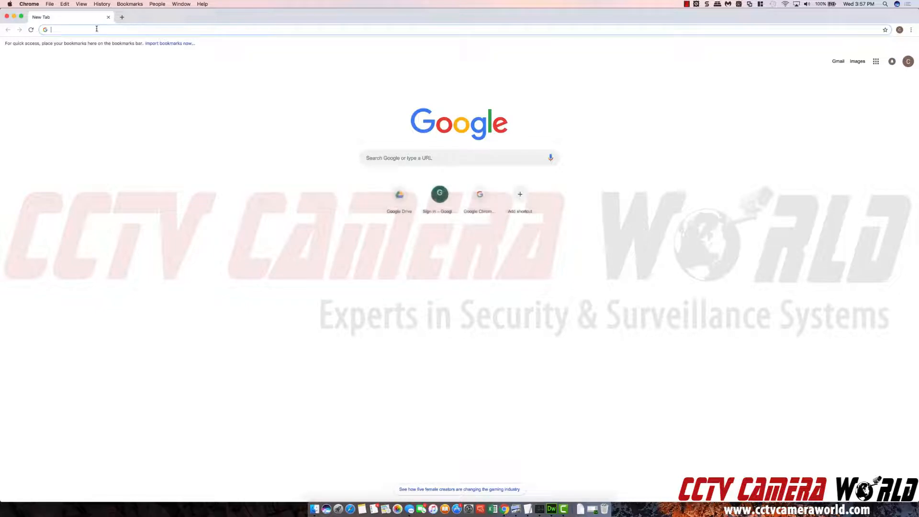
pyautogui.write('chrome://apps/')
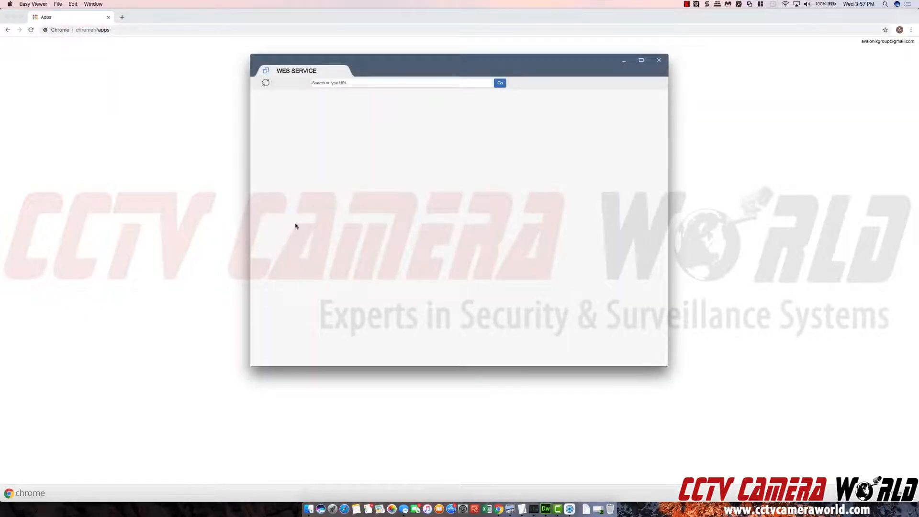
pyautogui.click(400, 82)
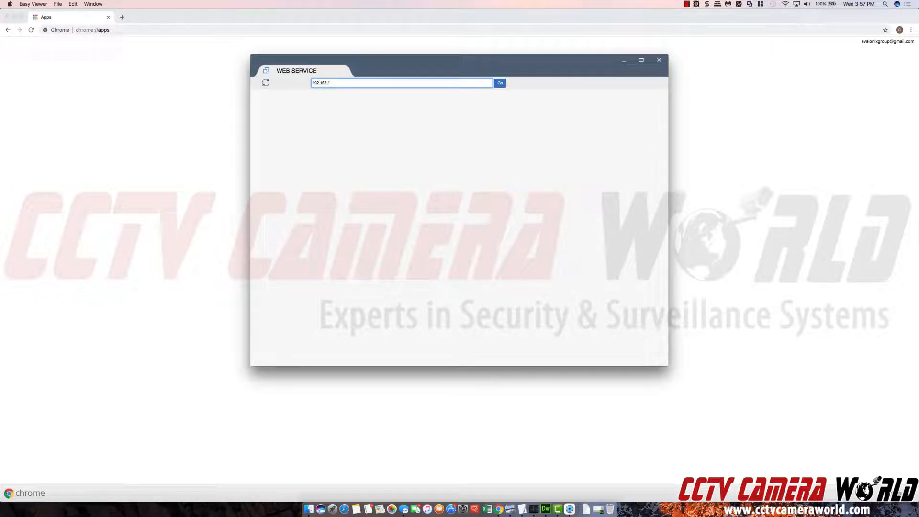
pyautogui.write('http://192.168.1.101/')
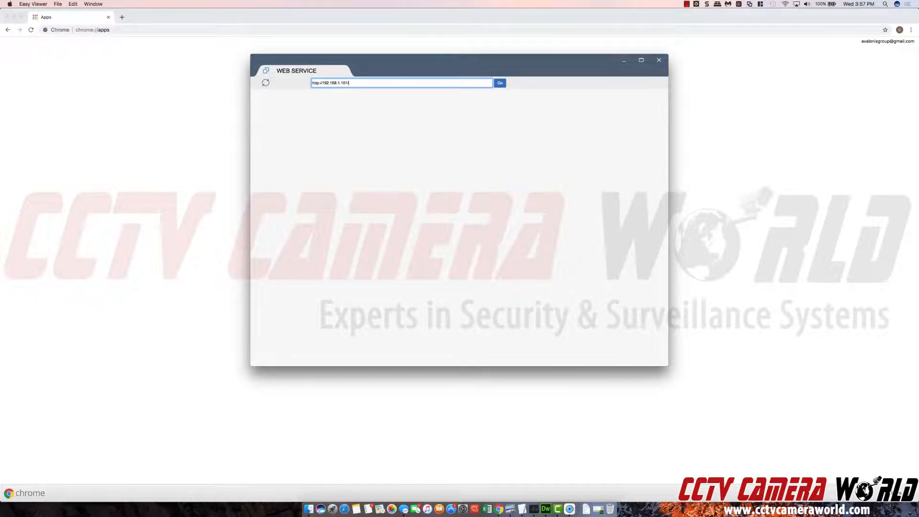
pyautogui.click(500, 82)
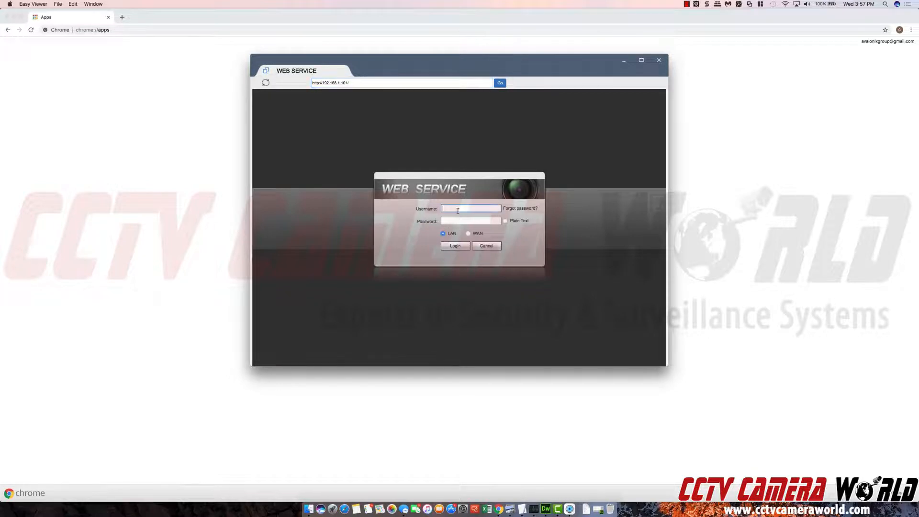
# Log in to the DVR as admin with its password, reaching the four-pane preview.
pyautogui.write('admin')
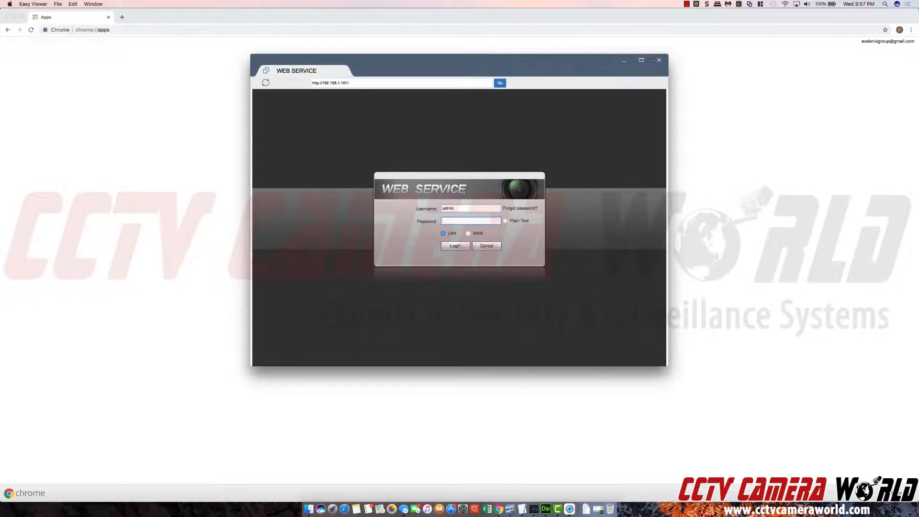
pyautogui.write('password')
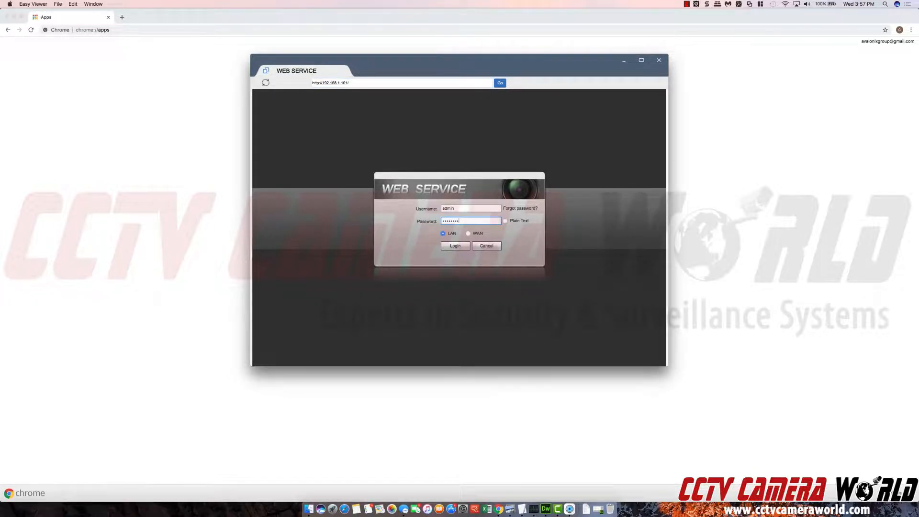
pyautogui.click(454, 246)
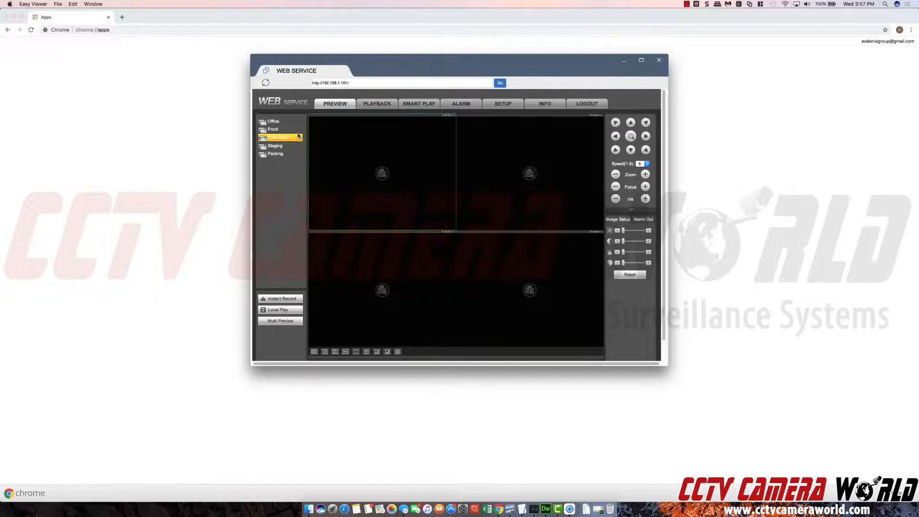
# Play the Front camera live in the first pane, then go to the DVR setup pages.
pyautogui.click(273, 129)
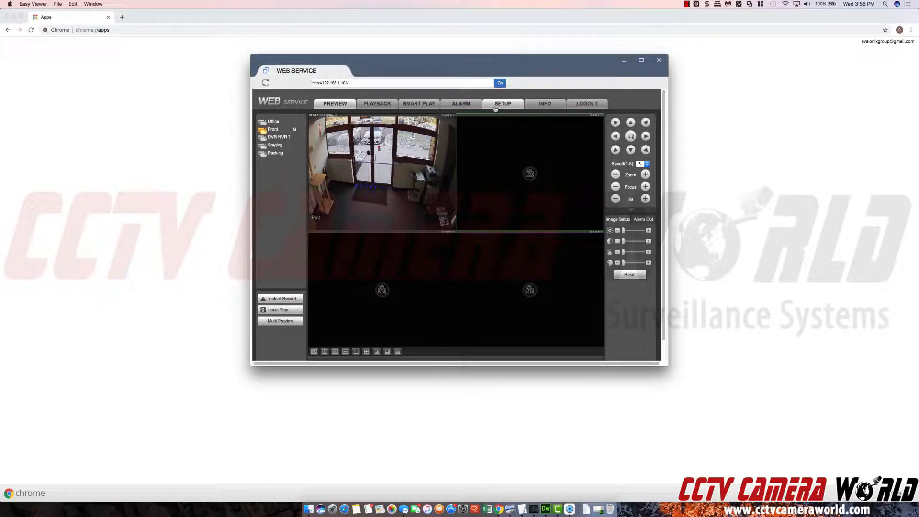
pyautogui.click(502, 104)
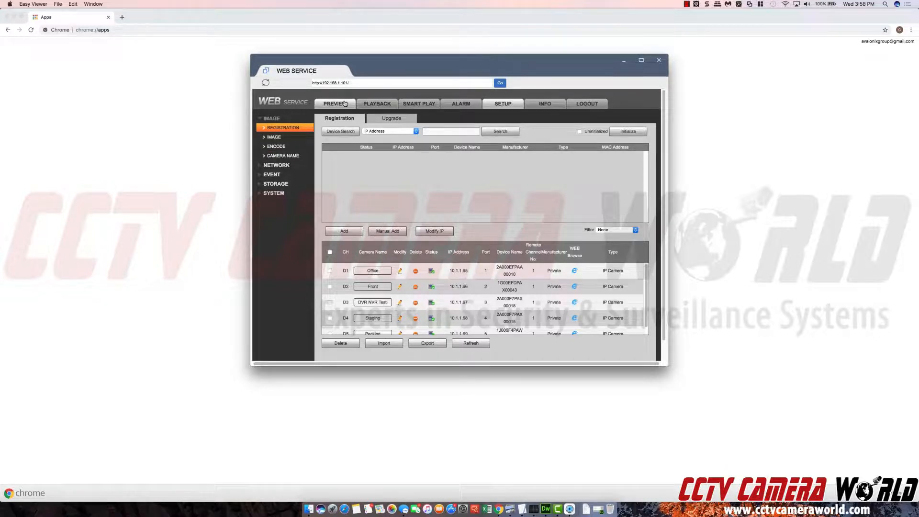
# Return from Camera Registration to the live preview, then close the DVR interface window.
pyautogui.click(335, 103)
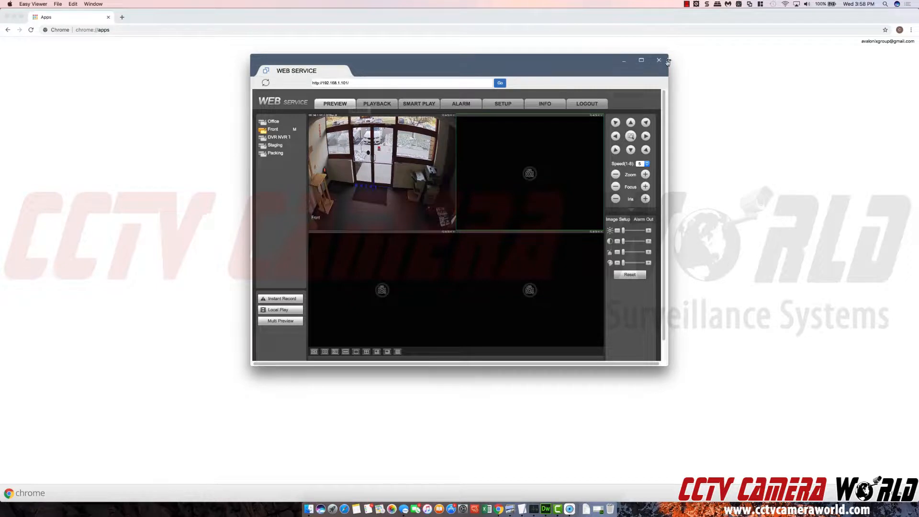
pyautogui.click(658, 60)
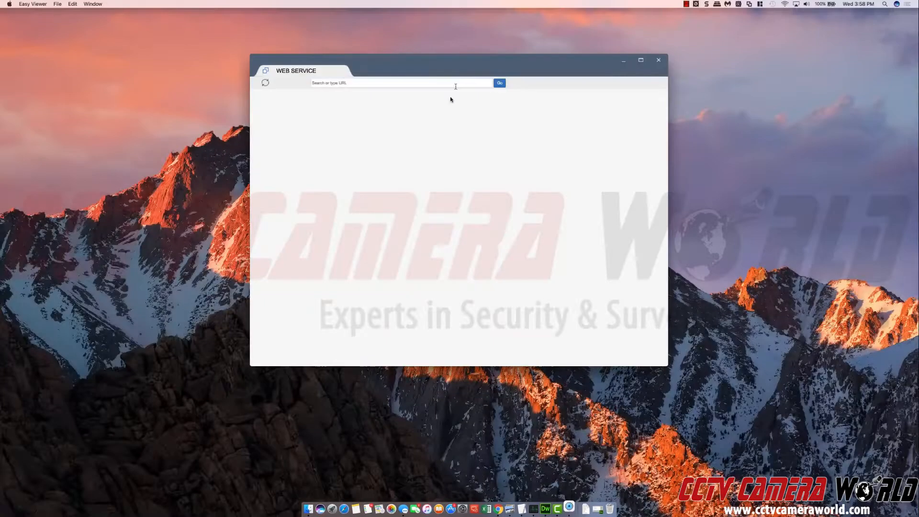
# Reload the DVR login page at 192.168.1.101 in Easy Viewer.
pyautogui.click(401, 82)
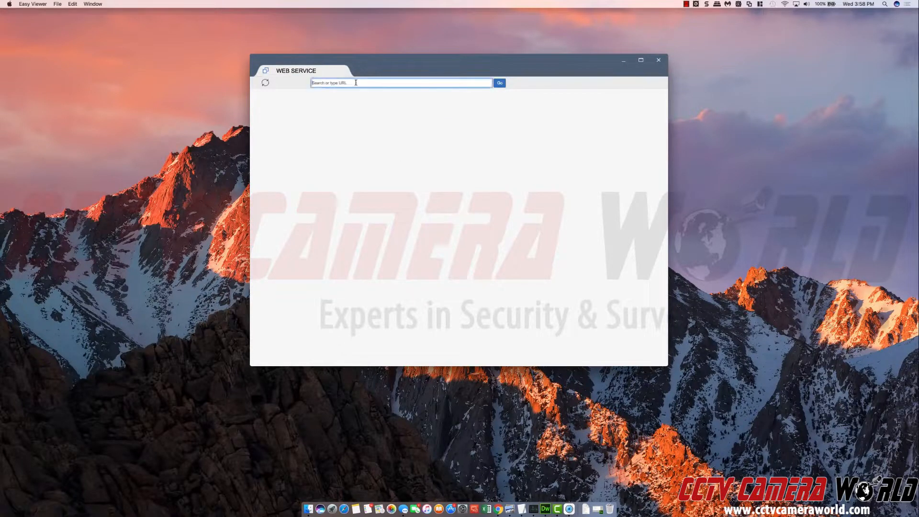
pyautogui.write('192.168.1.101')
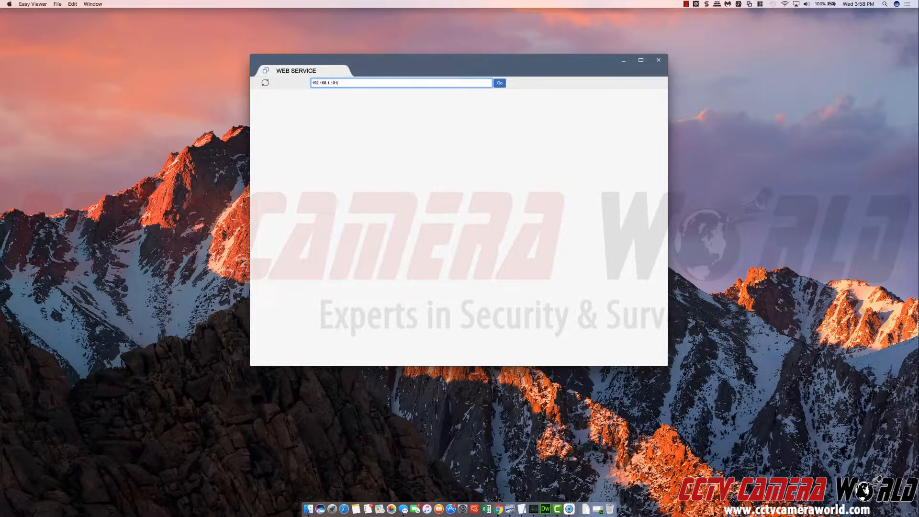
pyautogui.click(498, 82)
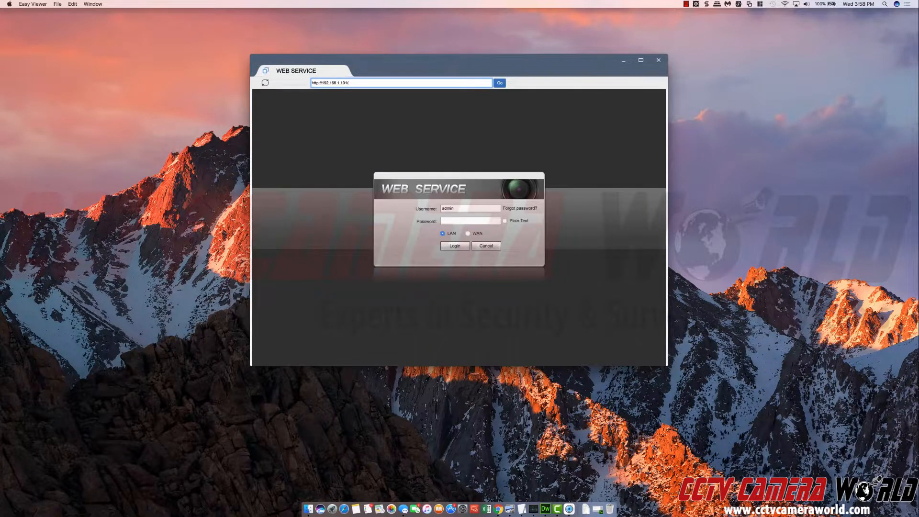